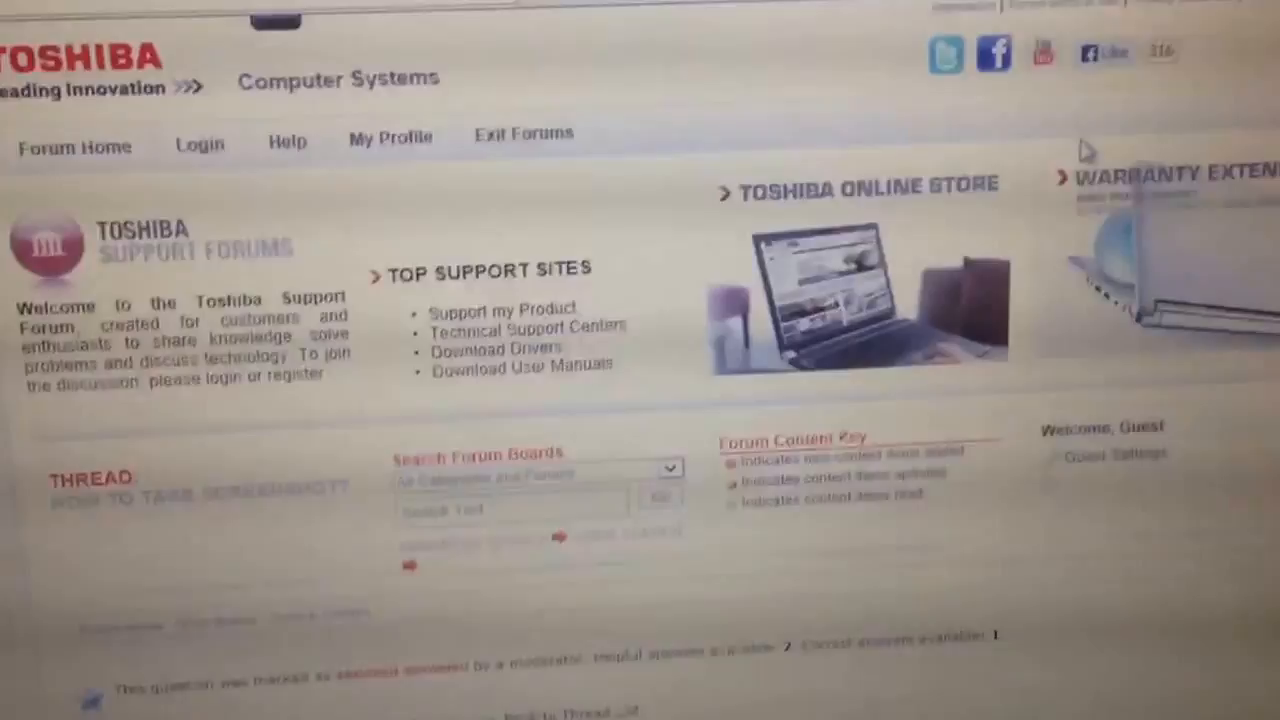
left_click(772, 596)
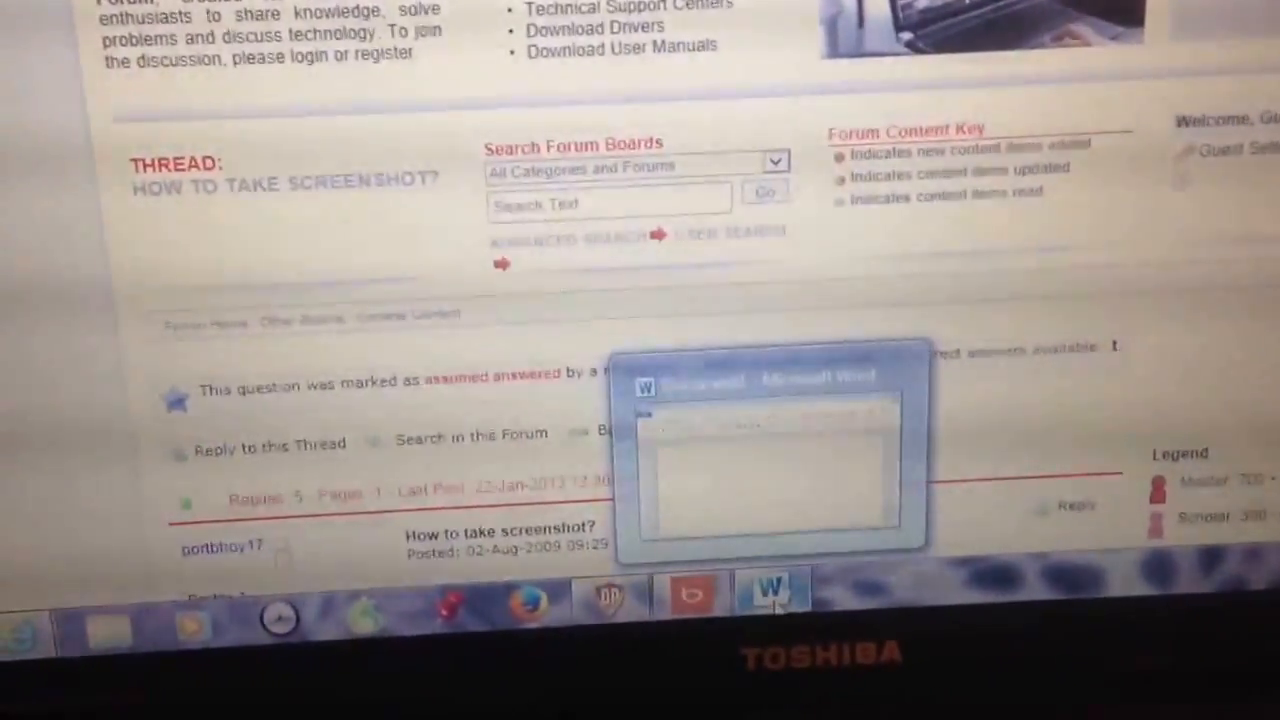